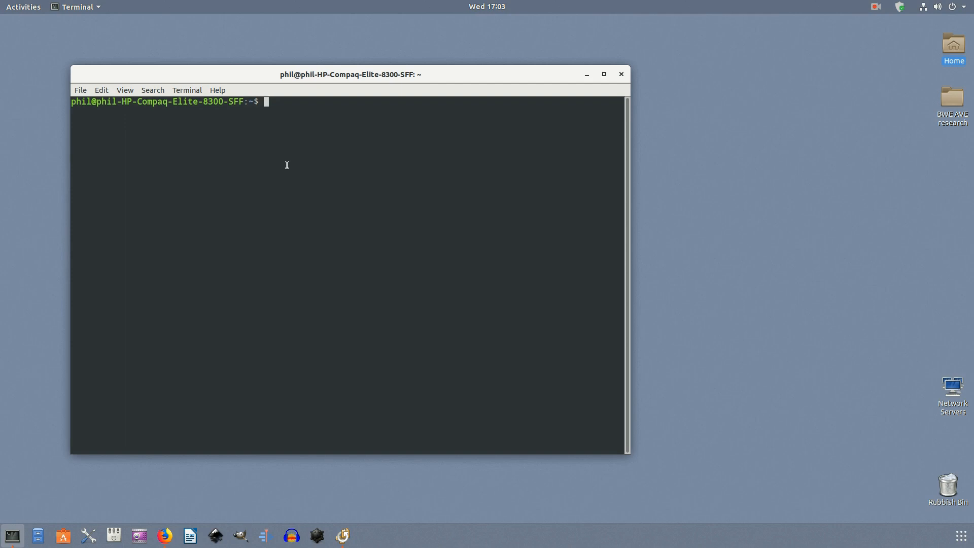
mouse_move(284, 162)
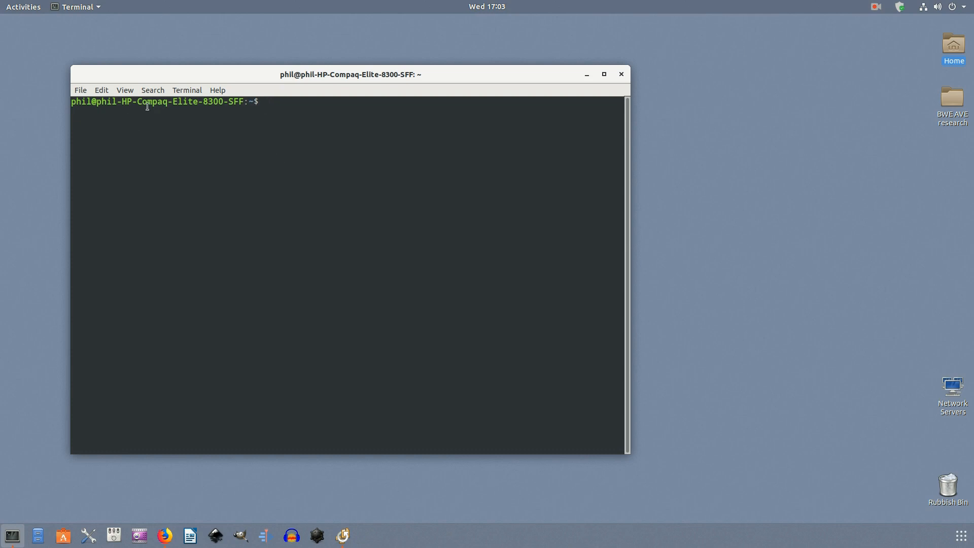
Step: Focus the terminal window at the empty home-directory prompt
click(124, 90)
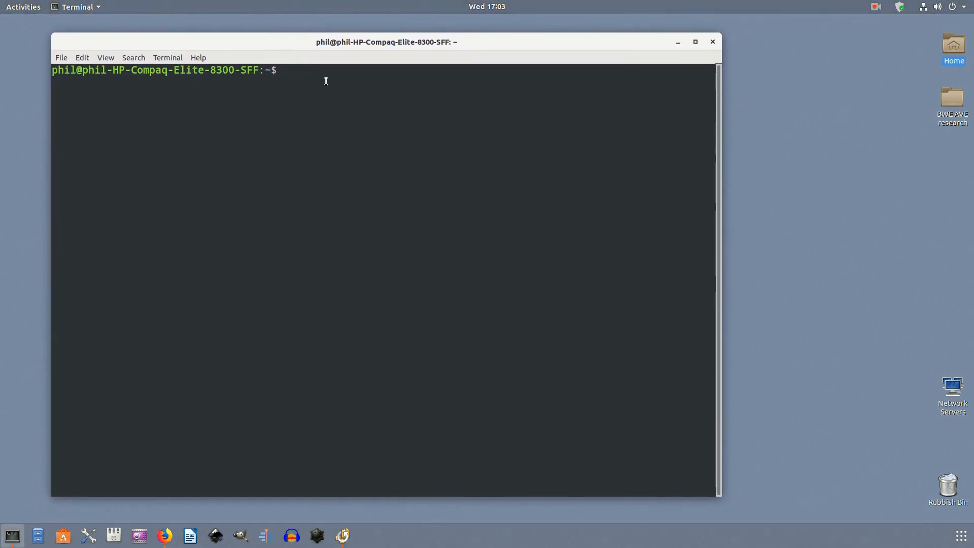
Step: Paste and run 'nohup sh your-script.sh &' as a background job
right_click(305, 81)
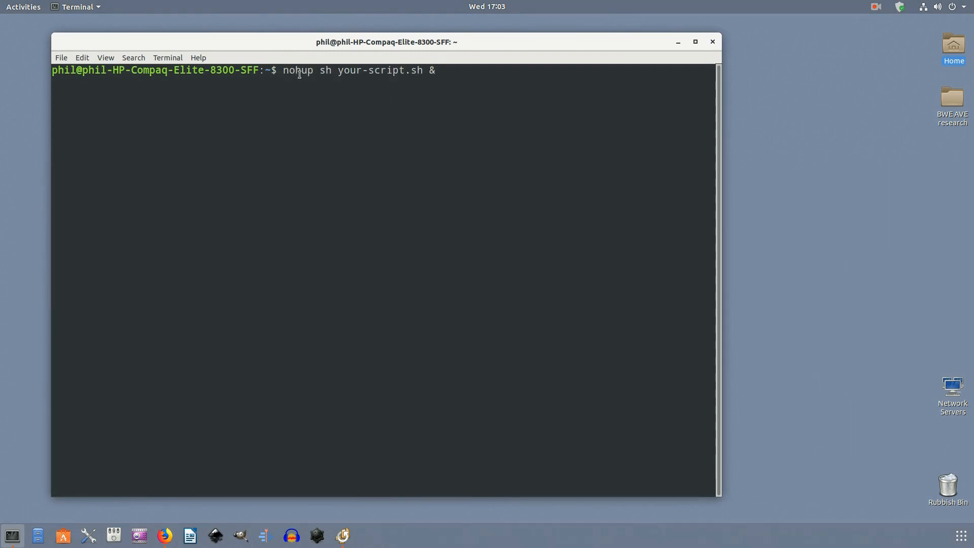
double_click(297, 69)
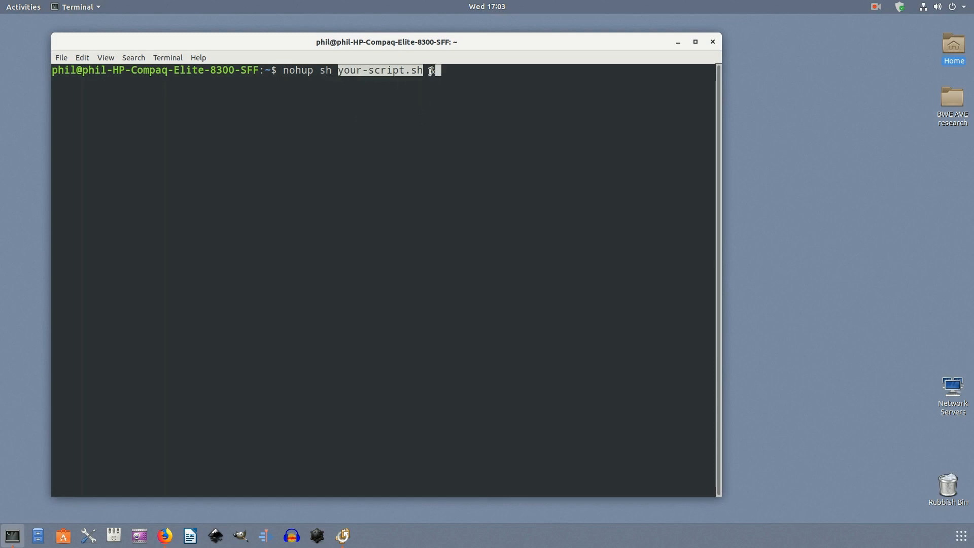
text(&)
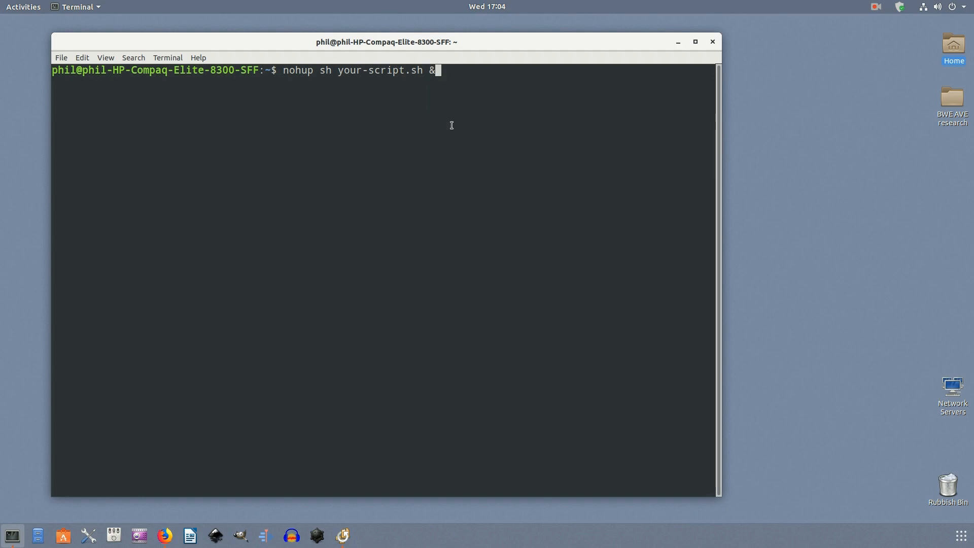
key(Return)
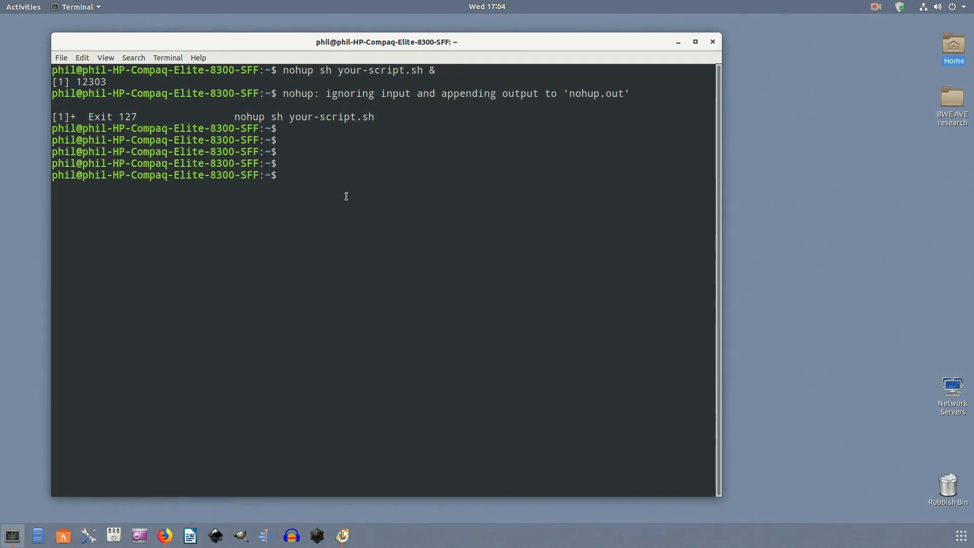
Step: Enter 'nohup sh your-script.sh > /path/to/custom.out &' at the prompt without running it
text(nohup sh your-script.sh > /path/to/custom.out &)
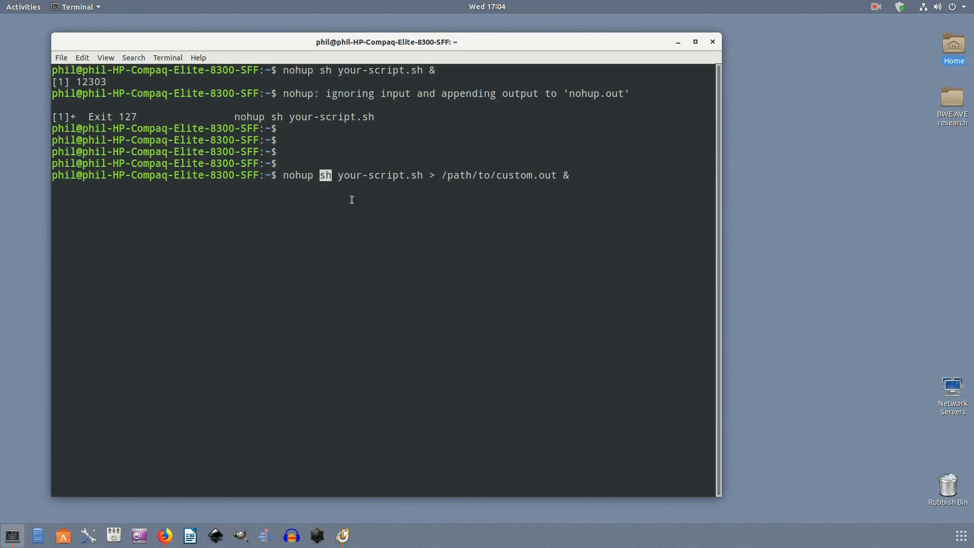
double_click(379, 175)
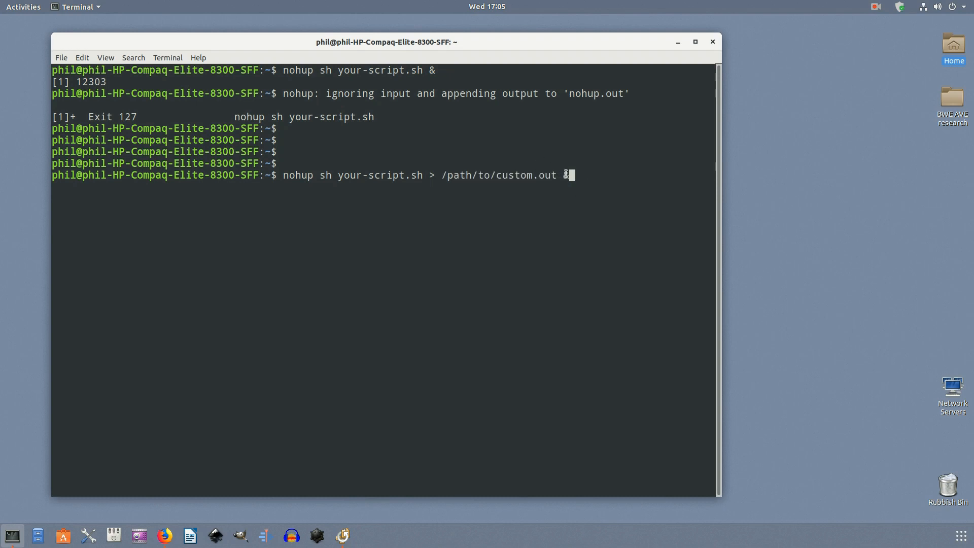
text(&)
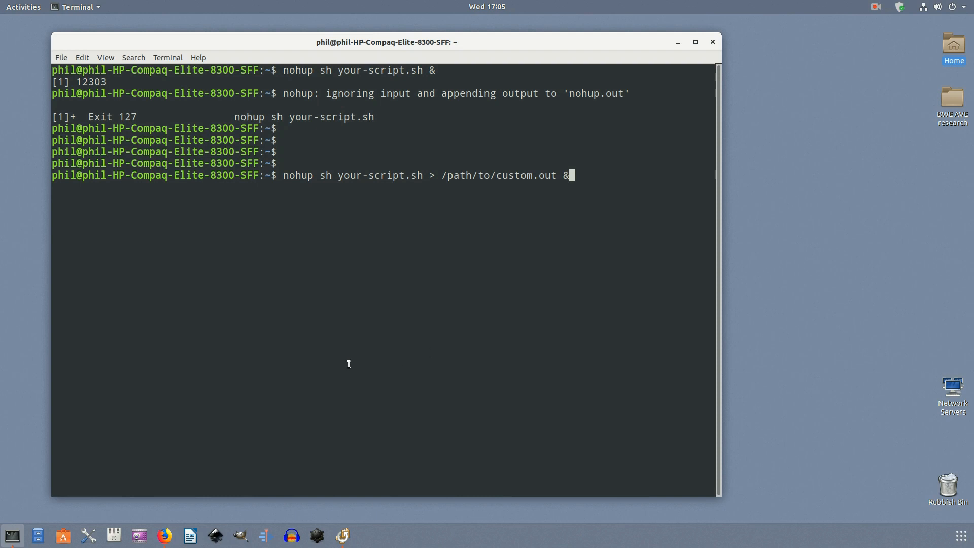
mouse_move(352, 349)
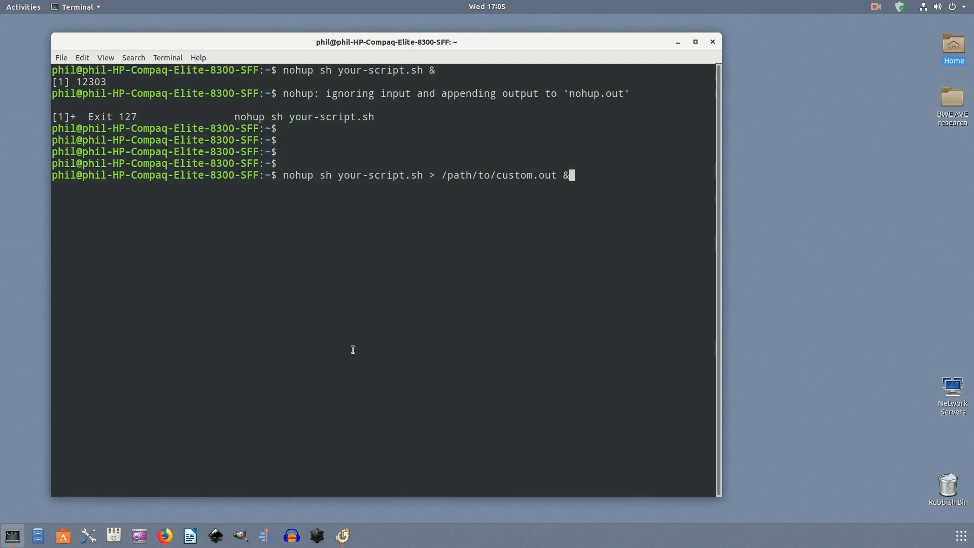
mouse_move(326, 368)
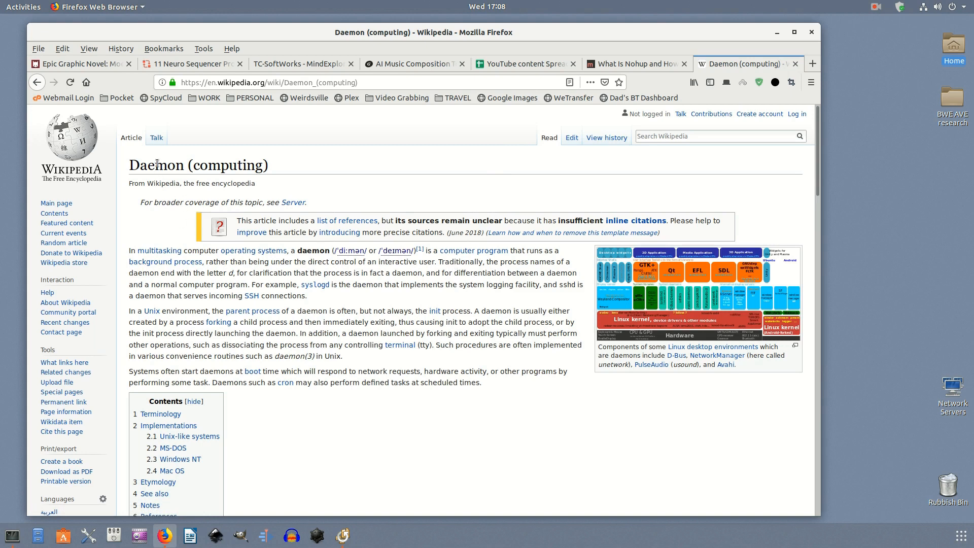
Step: Highlight 'Daemon' in the Wikipedia 'Daemon (computing)' title and scroll through the article
double_click(156, 165)
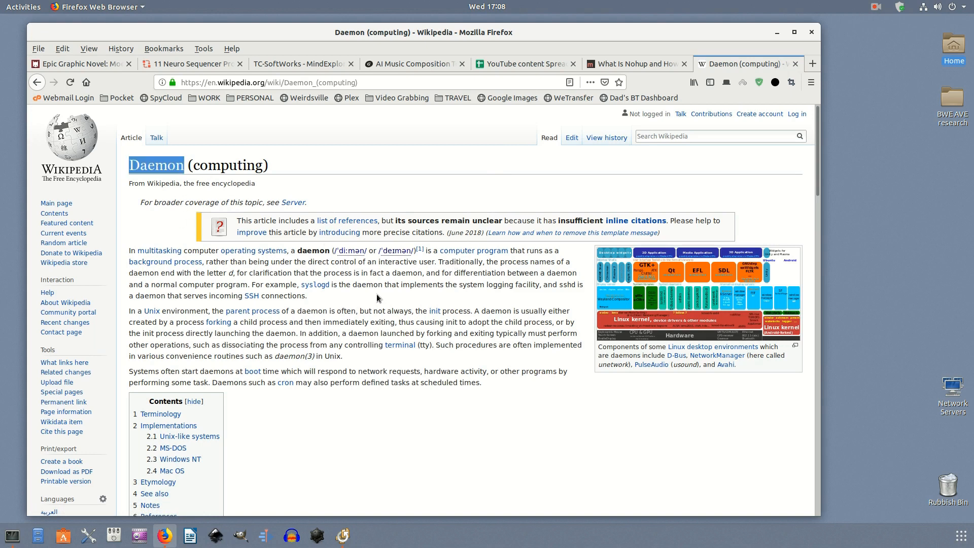
scroll(down, 3)
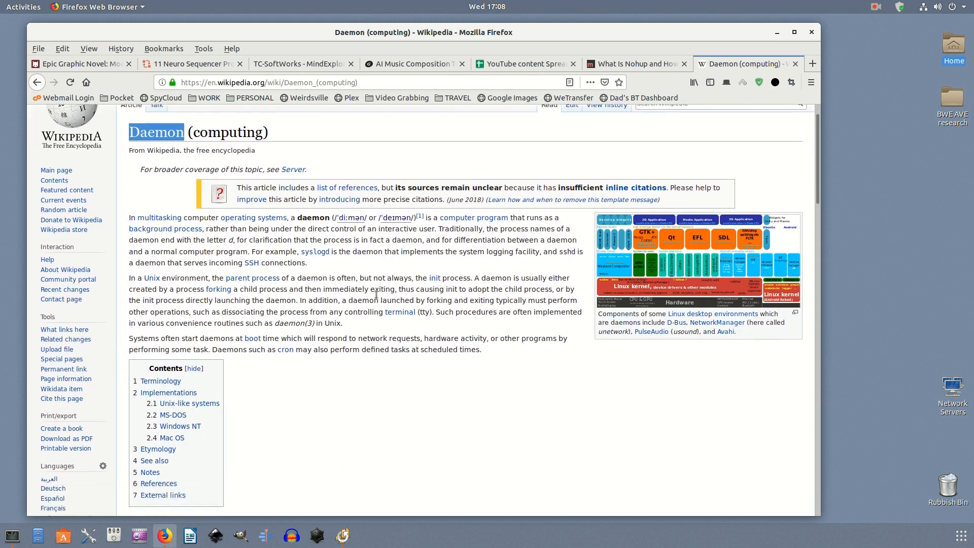
scroll(down, 3)
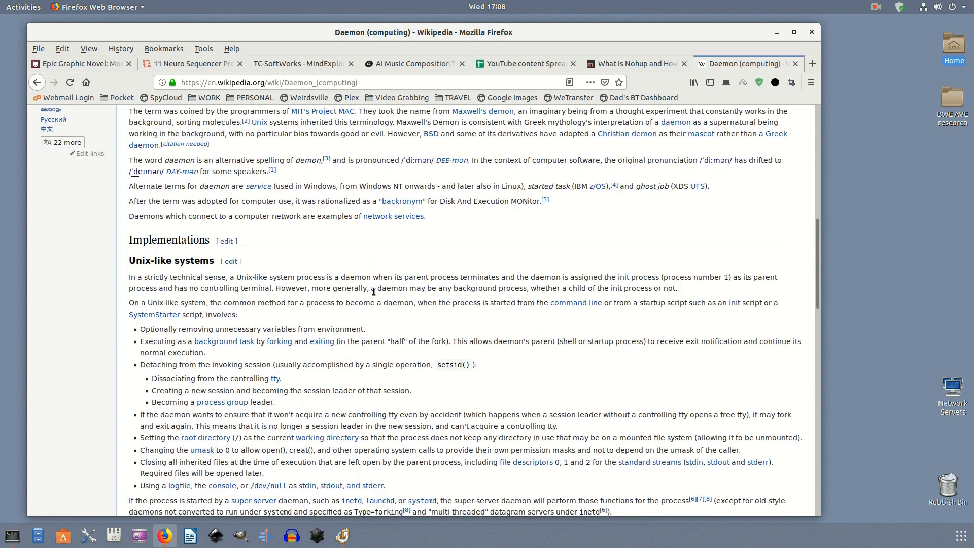
scroll(down, 3)
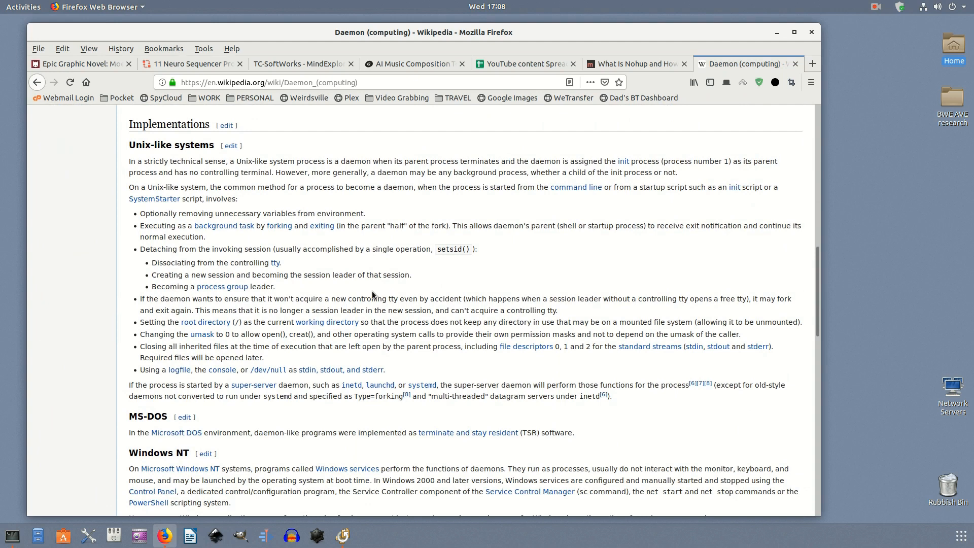
scroll(down, 3)
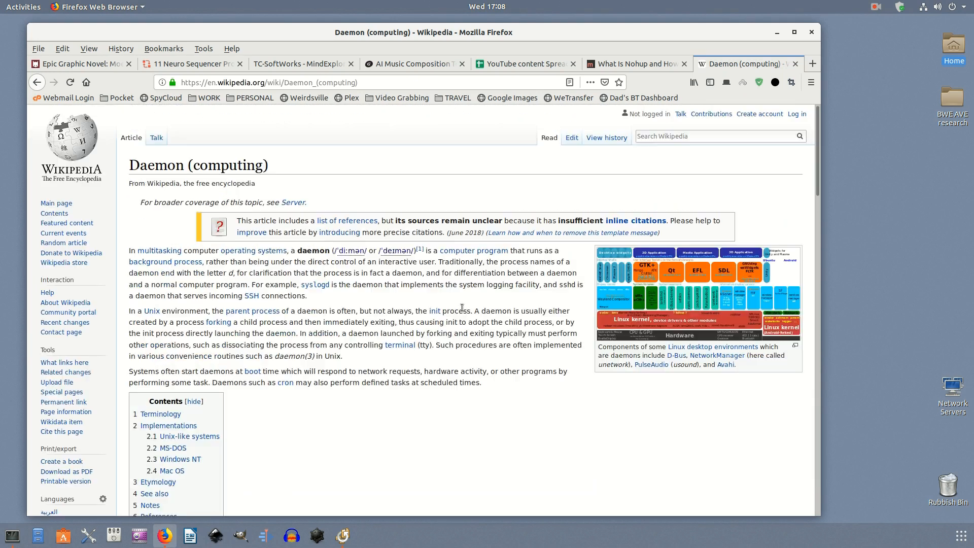
scroll(down, 3)
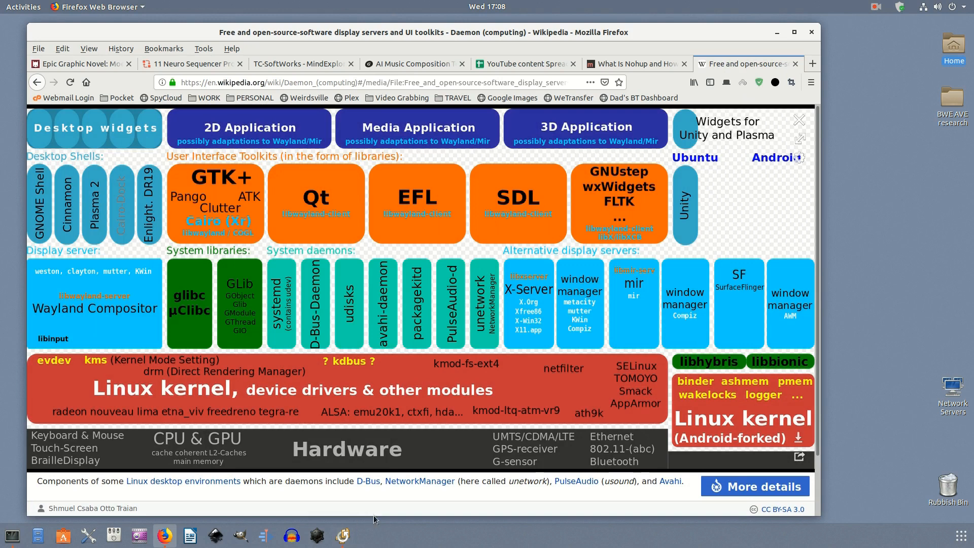
mouse_move(446, 512)
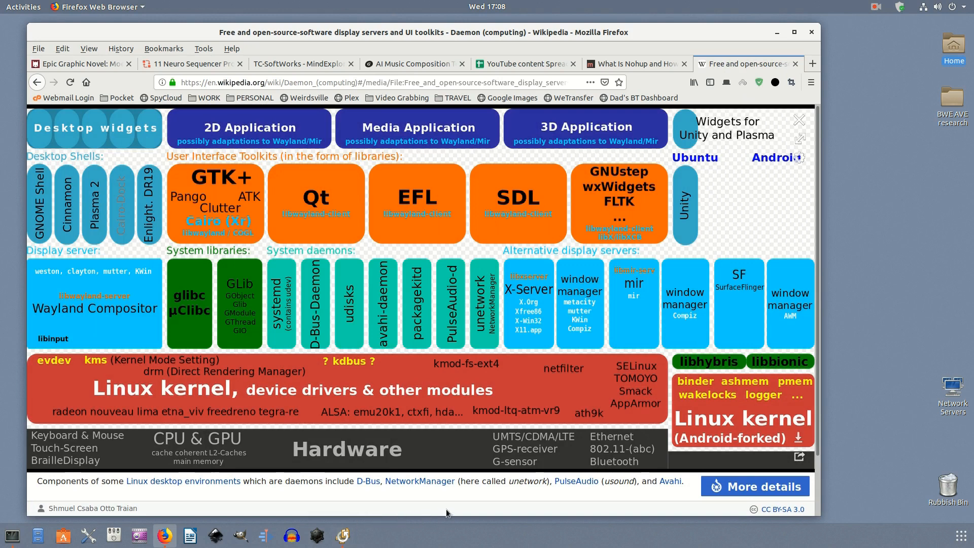